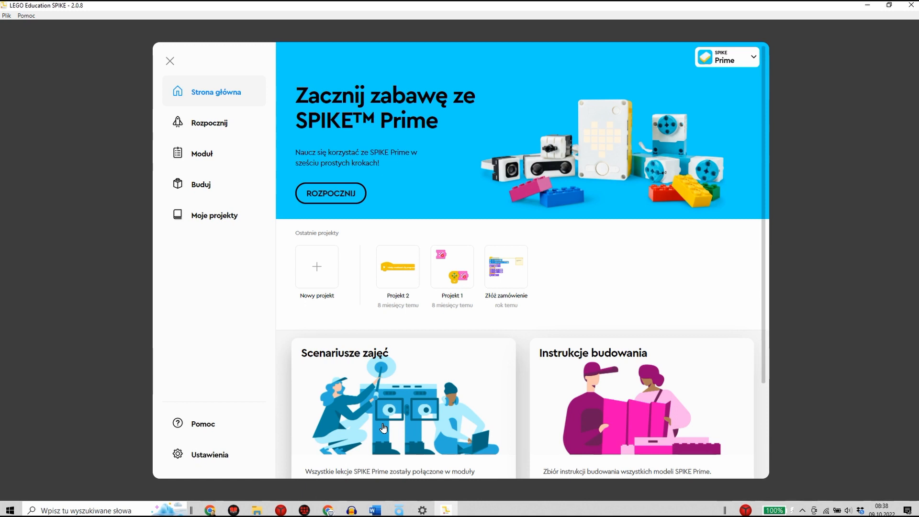
mouse_move(318, 279)
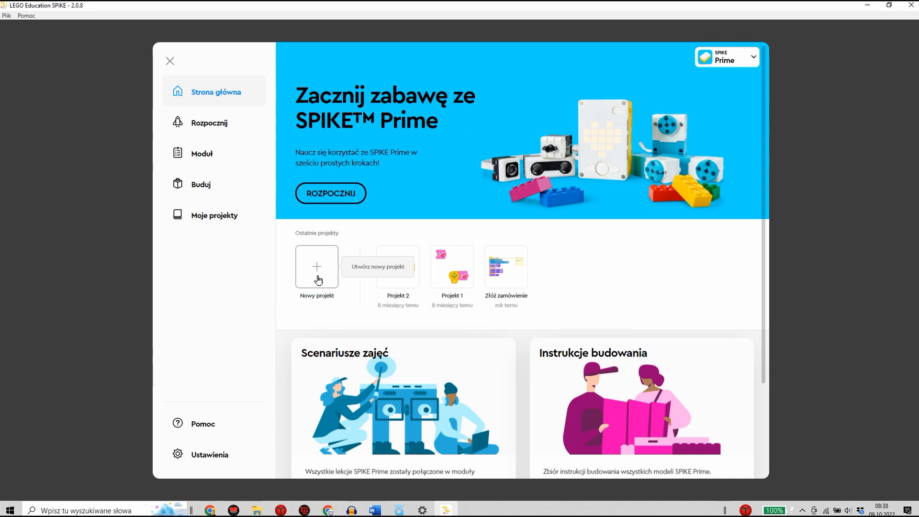
mouse_move(318, 276)
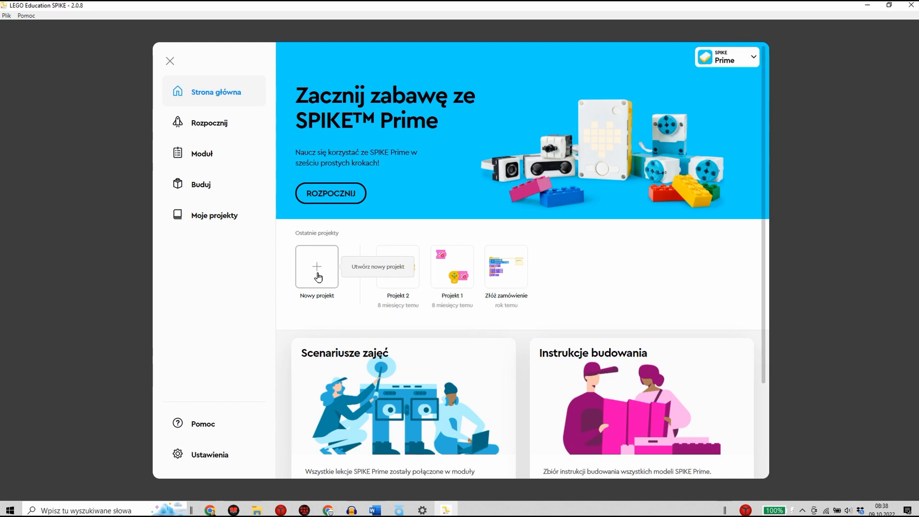
Step: Start a new project 'Projekt mój pierwszy :)' with icon blocks (BLOKI IKON) as its coding style
left_click(317, 266)
type("Projekt mój pierwszy :)")
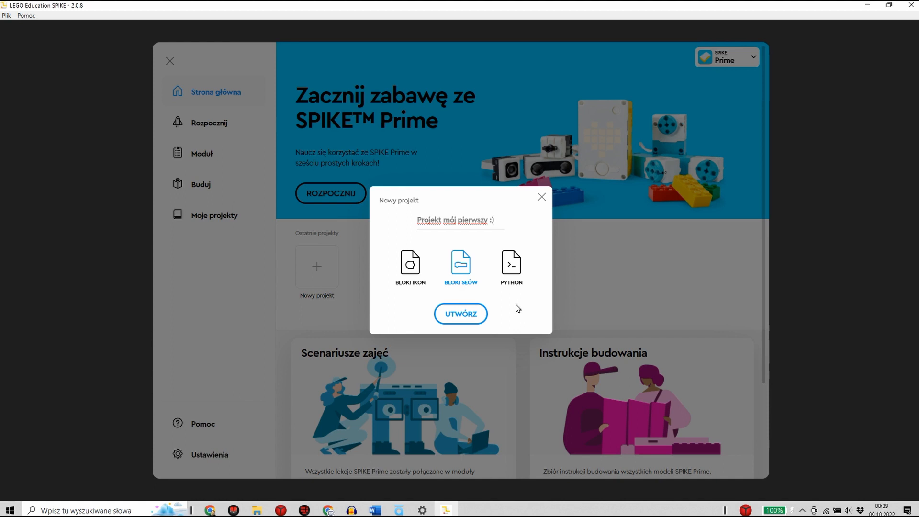
mouse_move(512, 310)
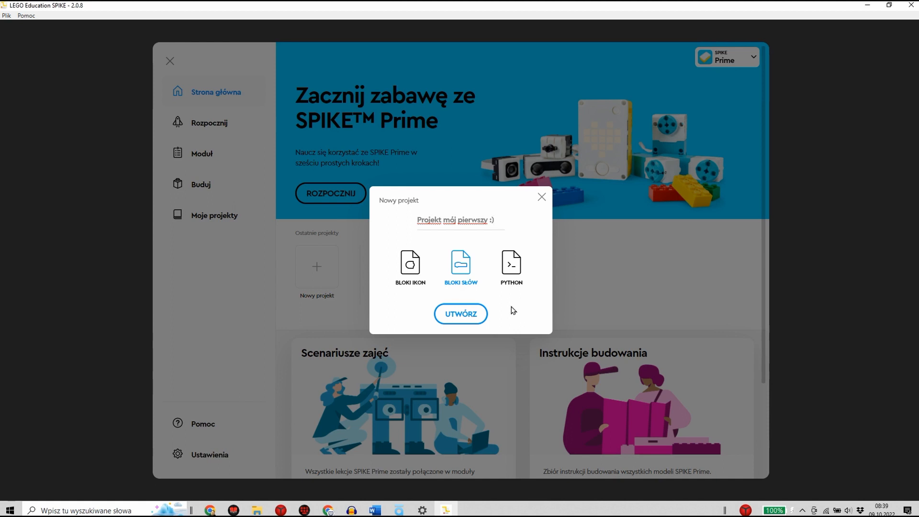
mouse_move(476, 308)
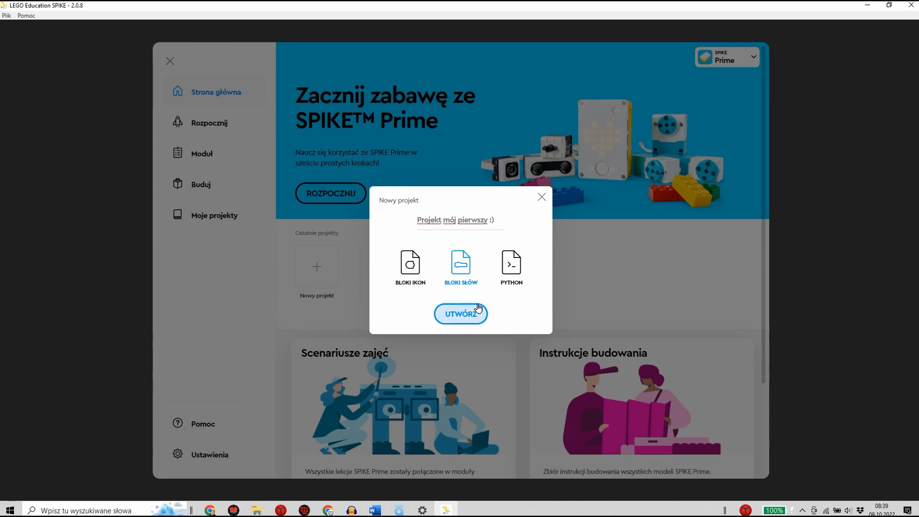
mouse_move(438, 280)
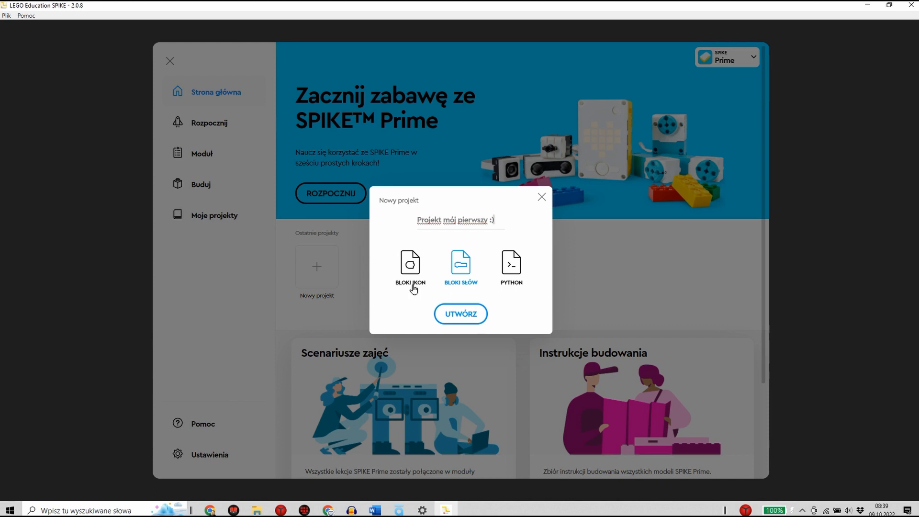
mouse_move(479, 298)
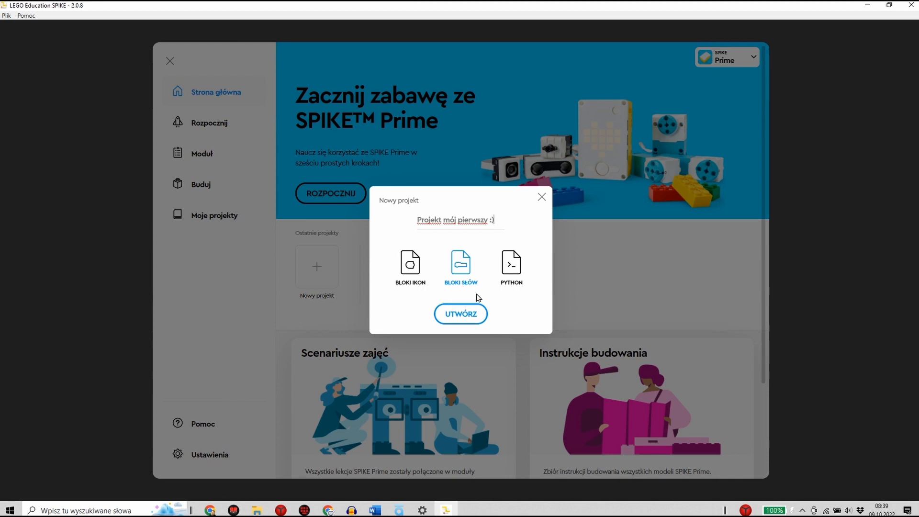
mouse_move(467, 291)
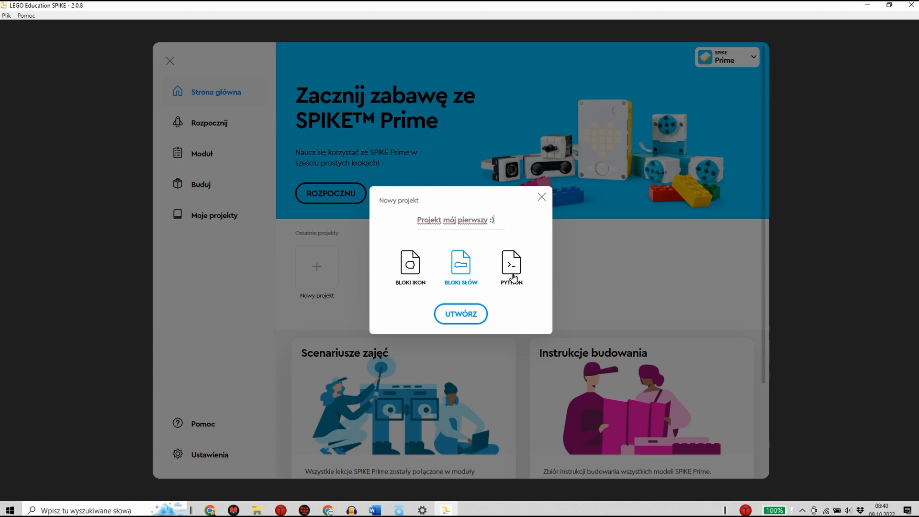
left_click(410, 266)
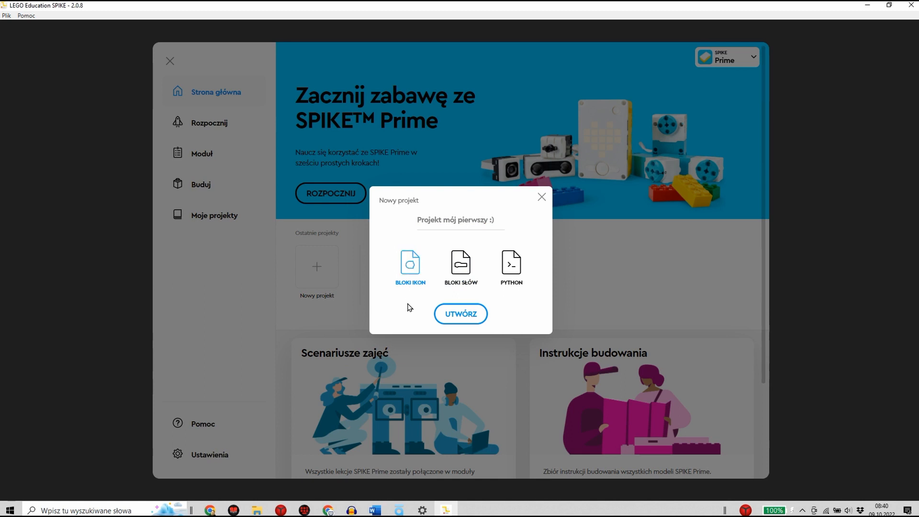
mouse_move(463, 322)
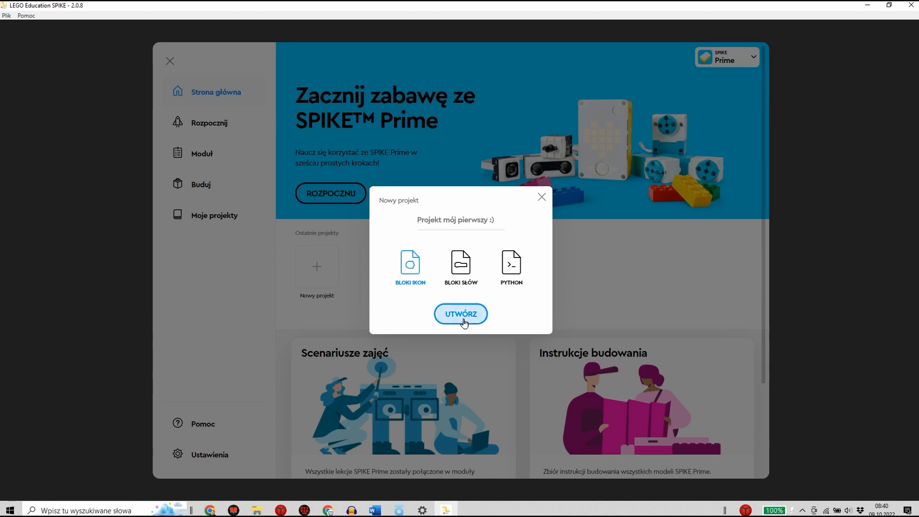
Step: Create the project with UTWÓRZ and move the yellow start block to the canvas's upper left
left_click(461, 314)
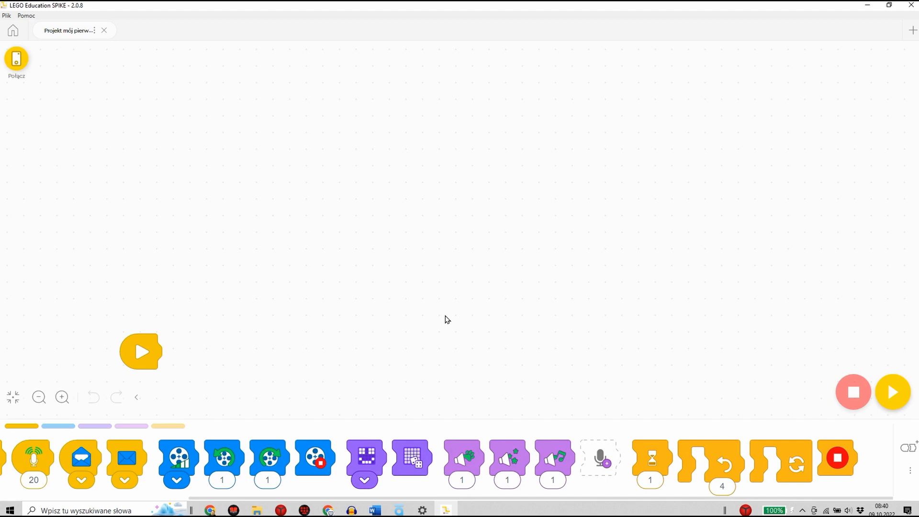
mouse_move(307, 348)
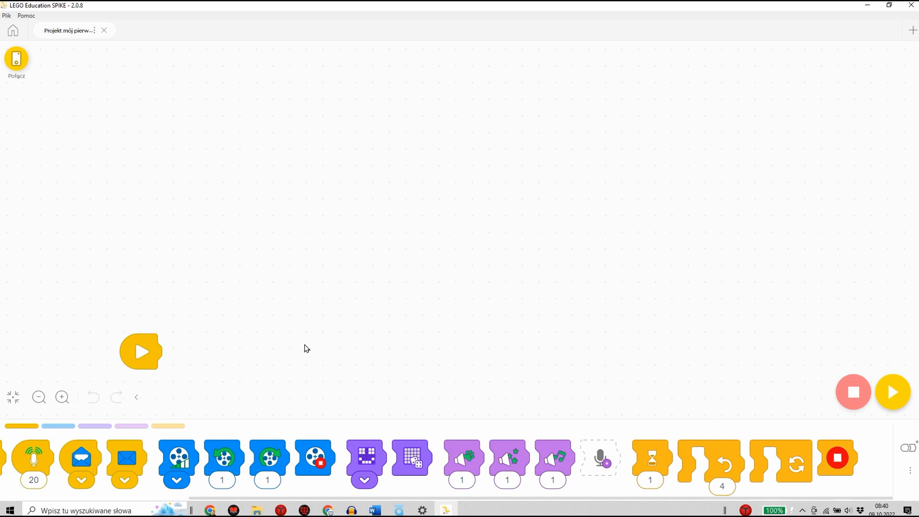
left_click_drag(141, 352, 171, 246)
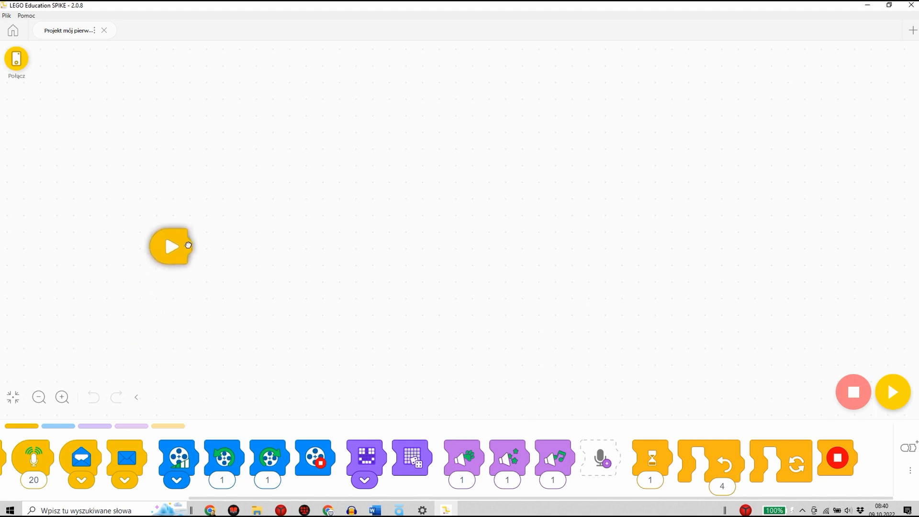
left_click_drag(172, 246, 176, 221)
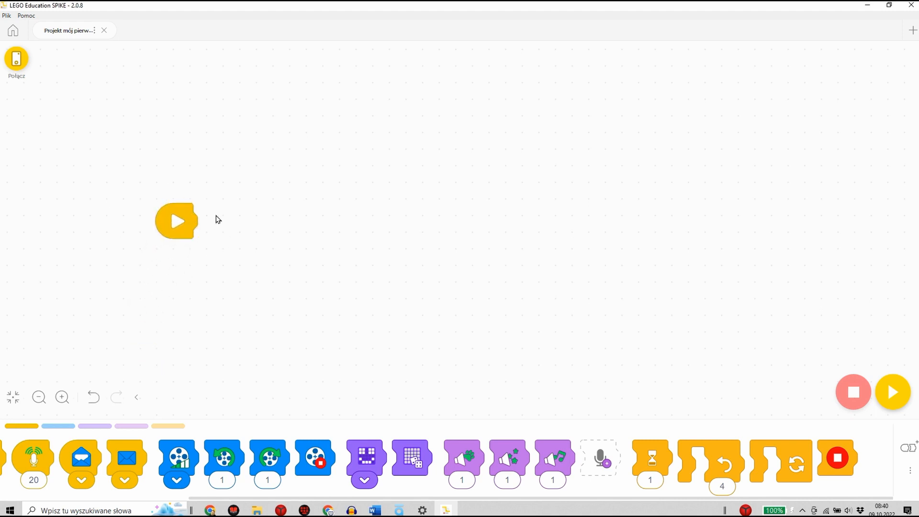
mouse_move(148, 303)
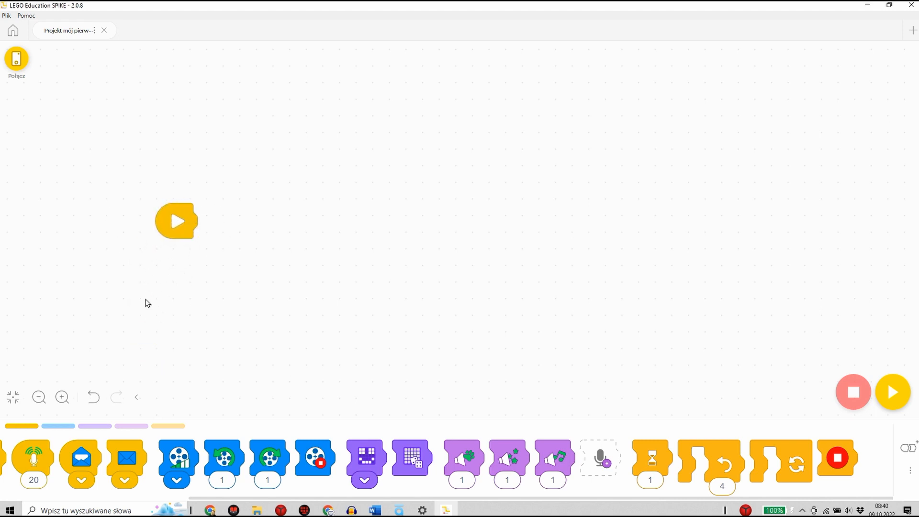
mouse_move(126, 464)
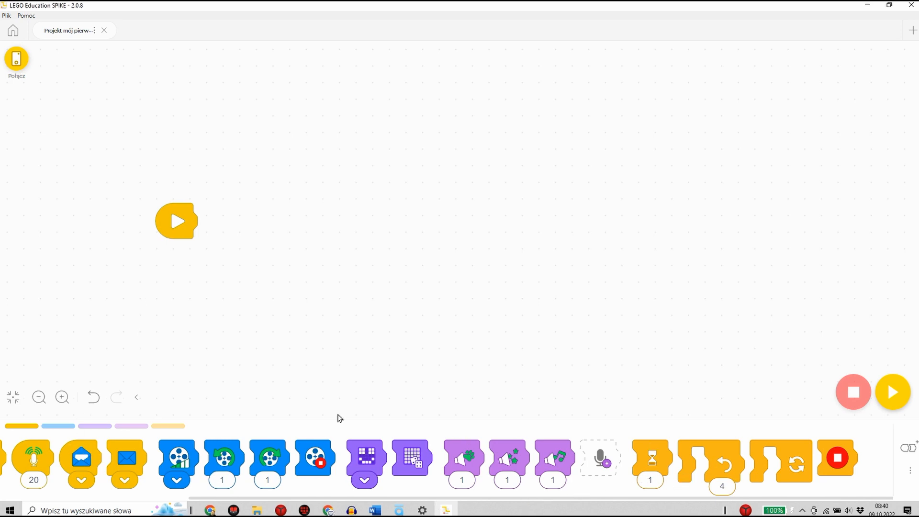
mouse_move(243, 412)
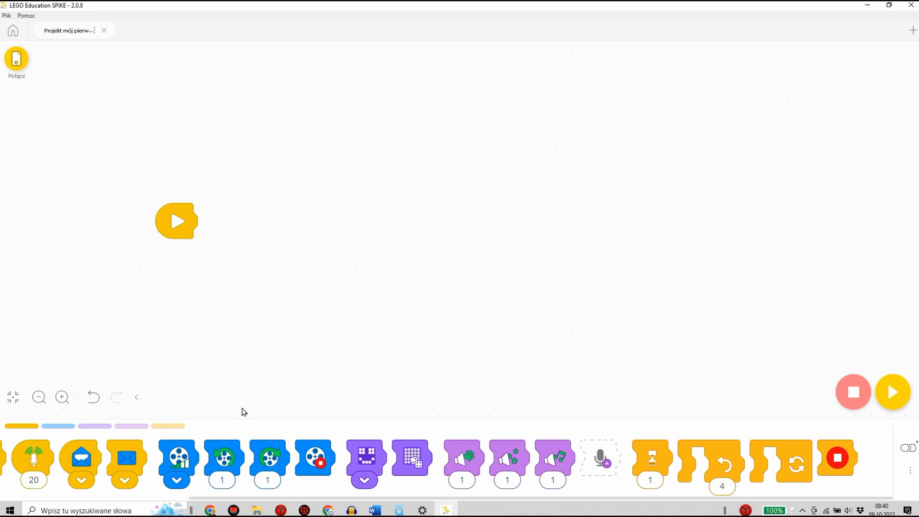
mouse_move(182, 423)
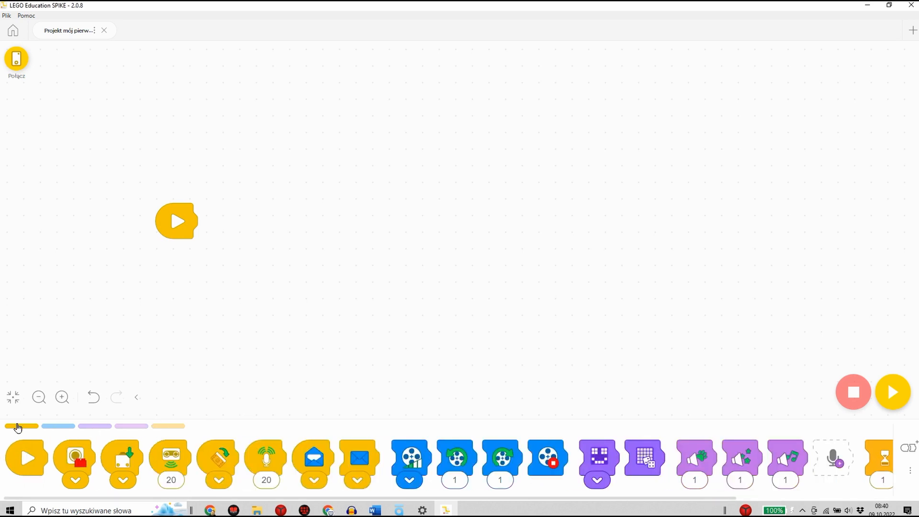
mouse_move(338, 474)
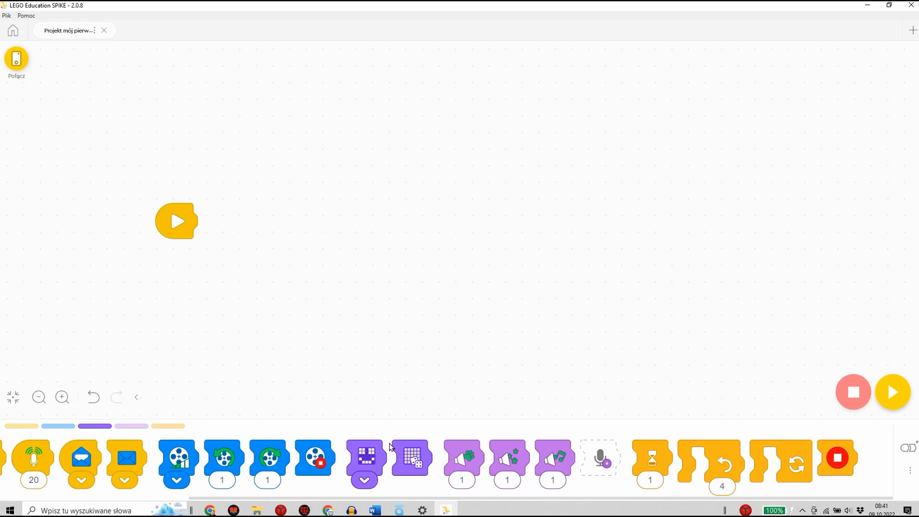
mouse_move(385, 446)
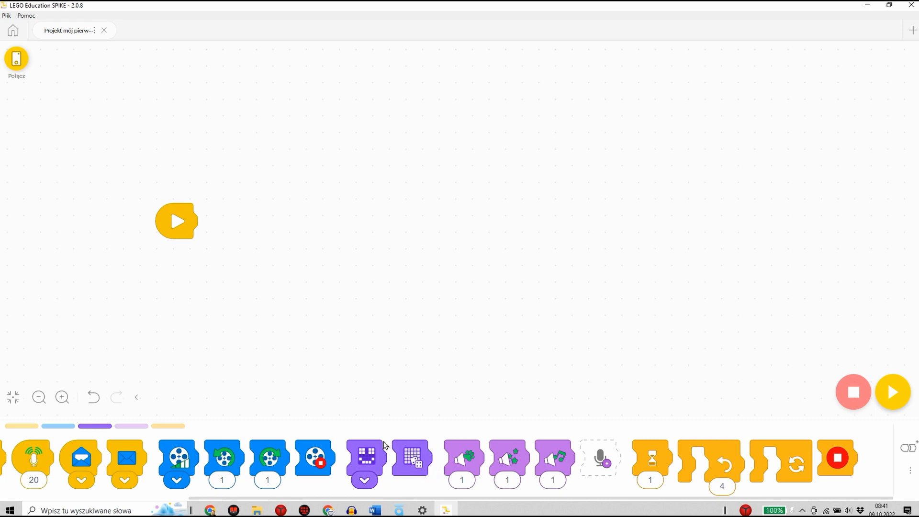
mouse_move(447, 485)
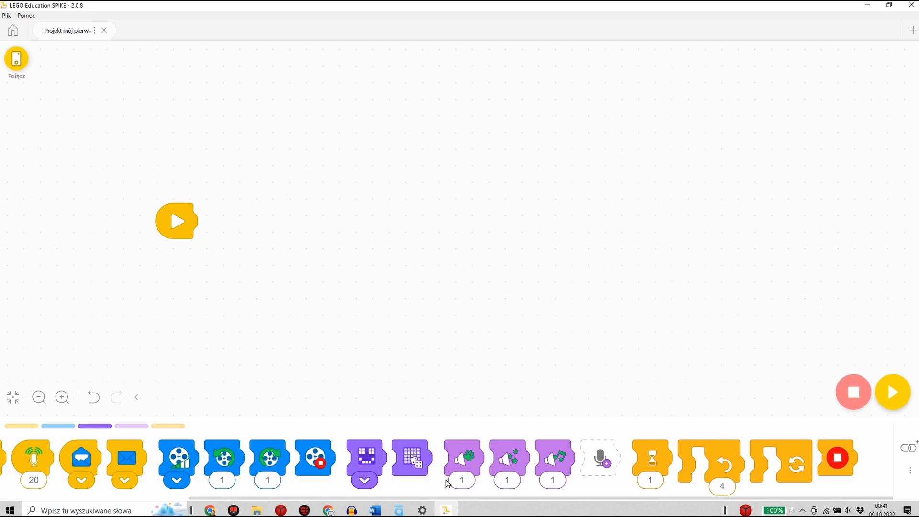
mouse_move(563, 476)
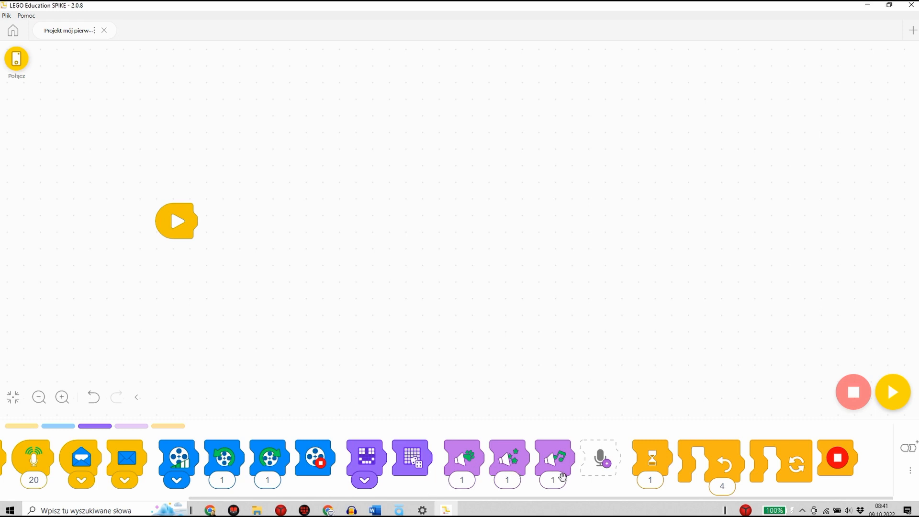
mouse_move(577, 481)
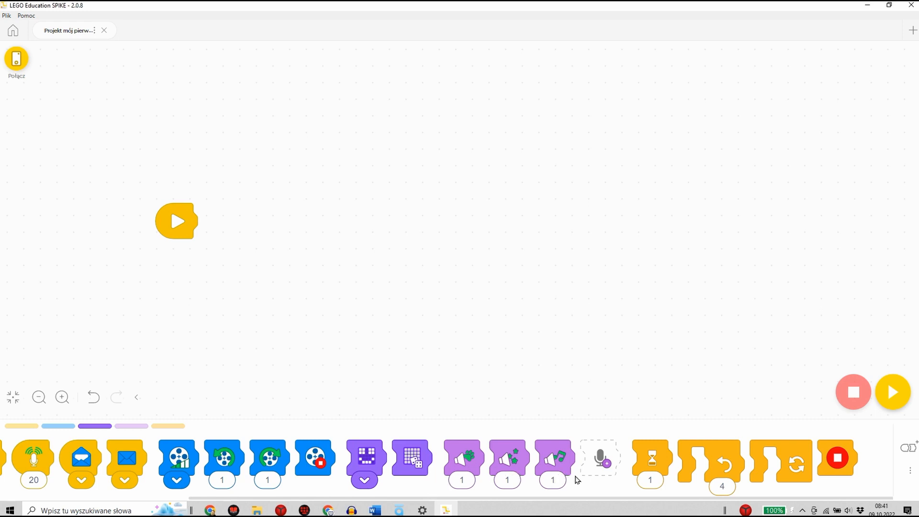
mouse_move(433, 471)
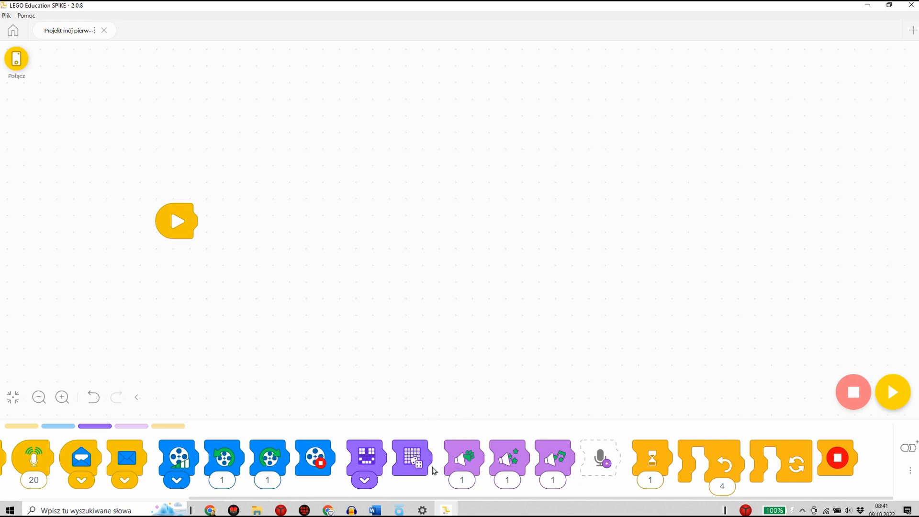
mouse_move(704, 473)
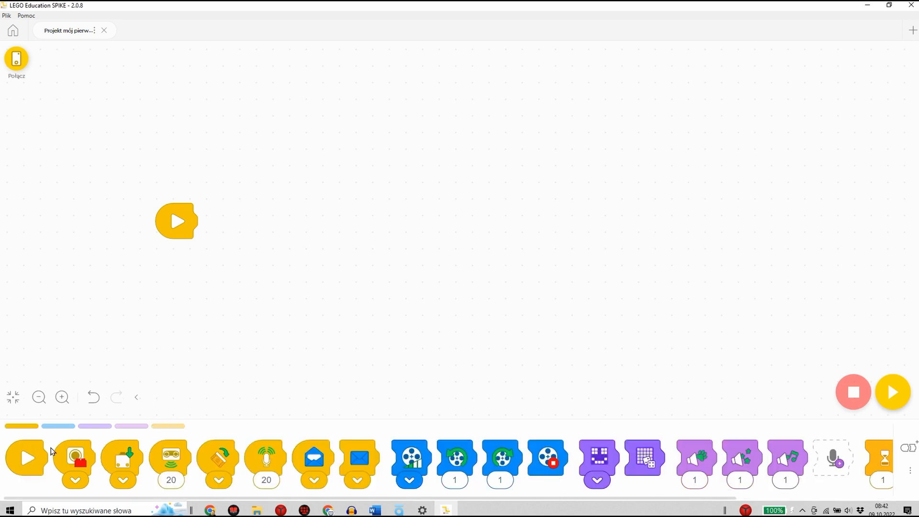
Step: Place a colour-sensor start block set to blue and bring a hub display block after it
left_click_drag(74, 458, 254, 149)
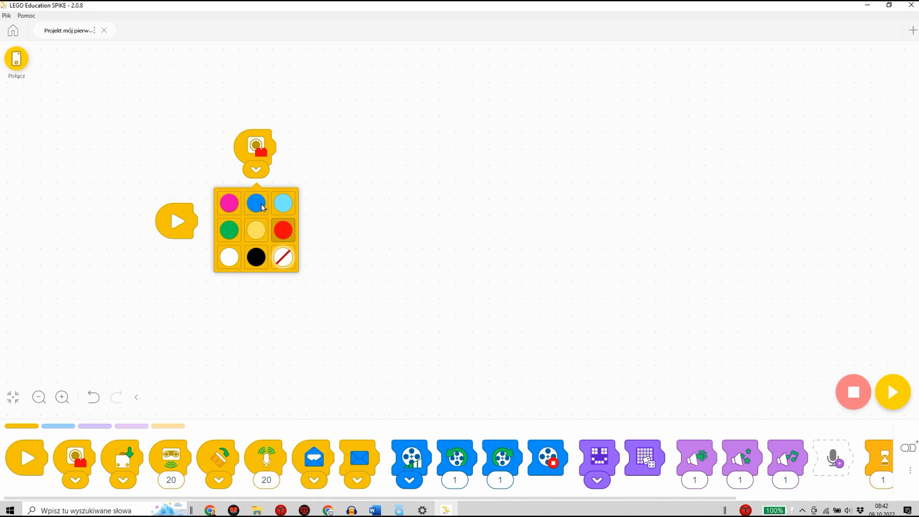
left_click(256, 203)
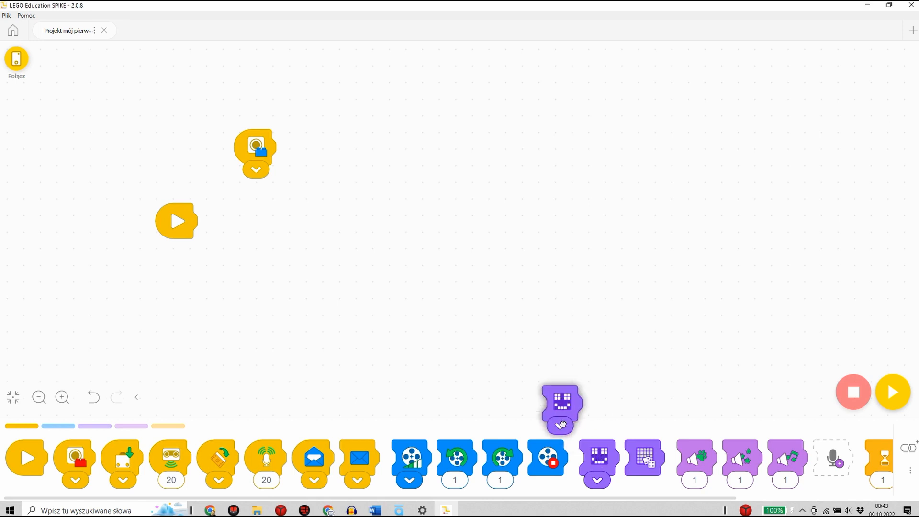
left_click_drag(560, 409, 290, 154)
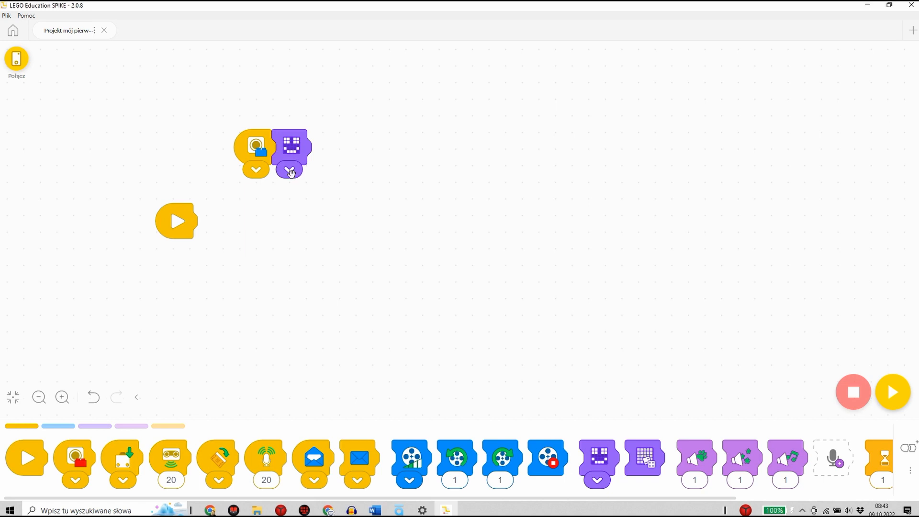
Step: Replace the display block's smiley face with a custom pixel pattern
left_click(289, 171)
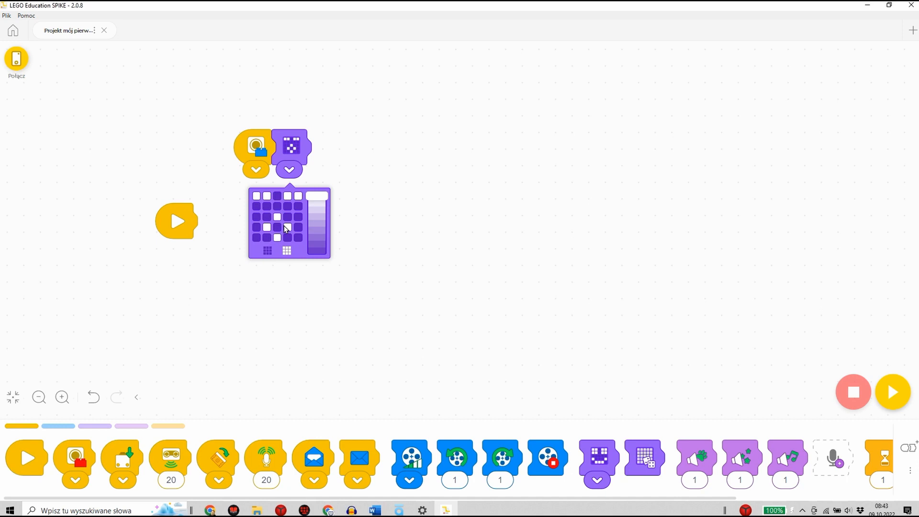
mouse_move(325, 228)
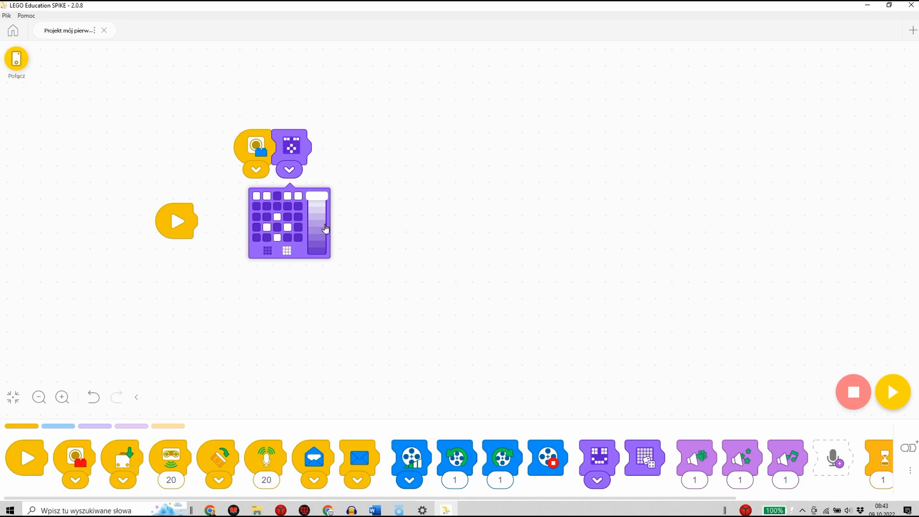
left_click(288, 169)
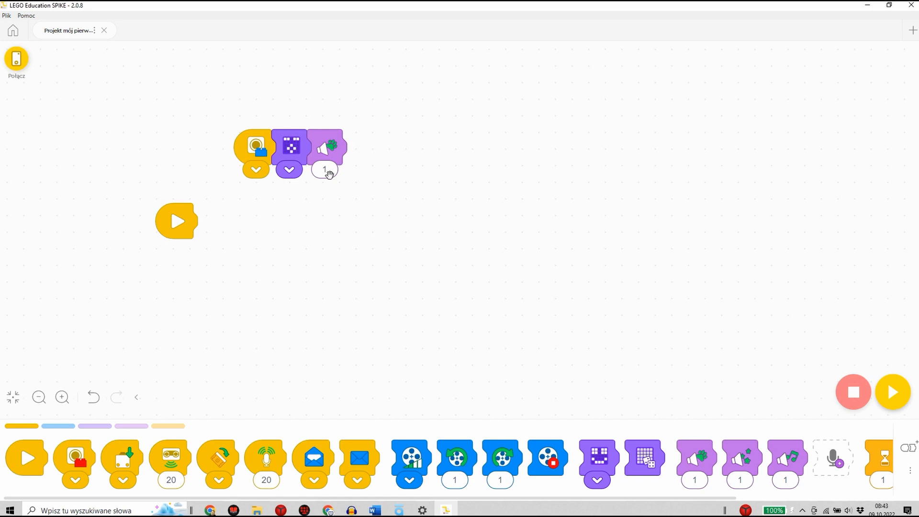
Step: Set the sound block after the display to play sound 5
left_click(324, 170)
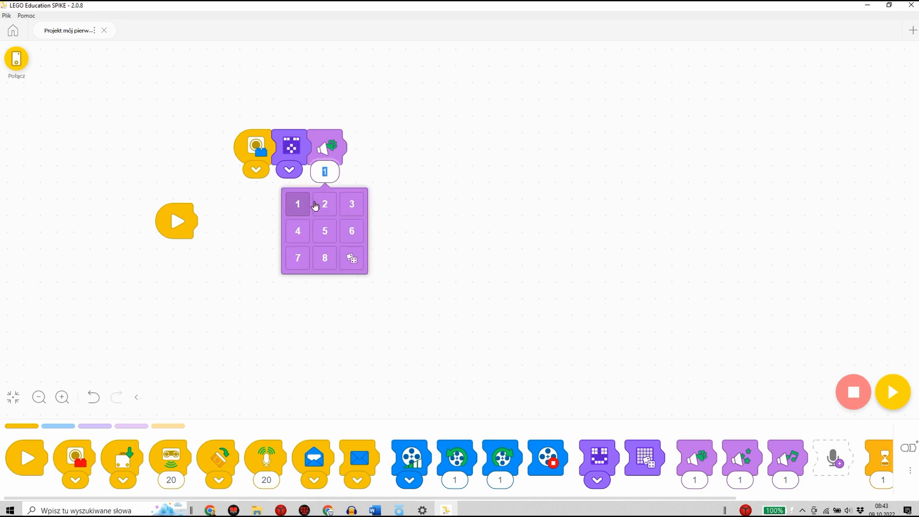
mouse_move(328, 261)
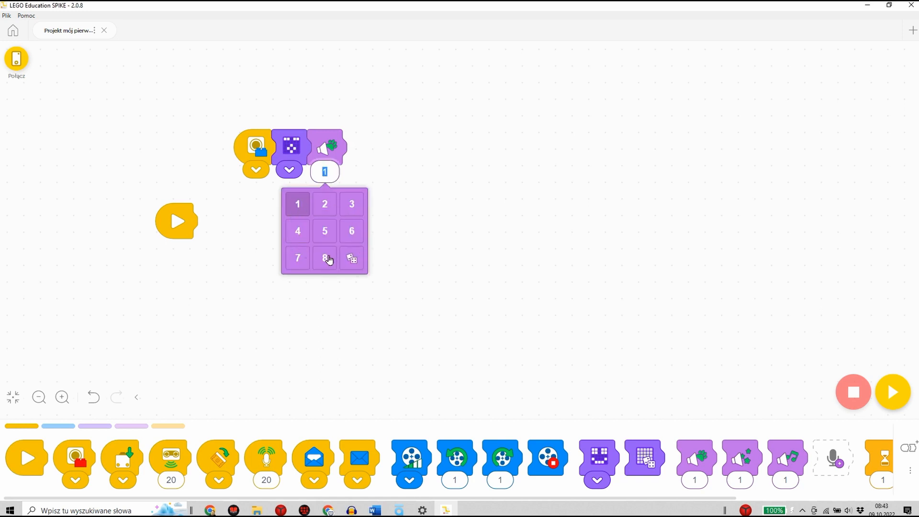
mouse_move(324, 233)
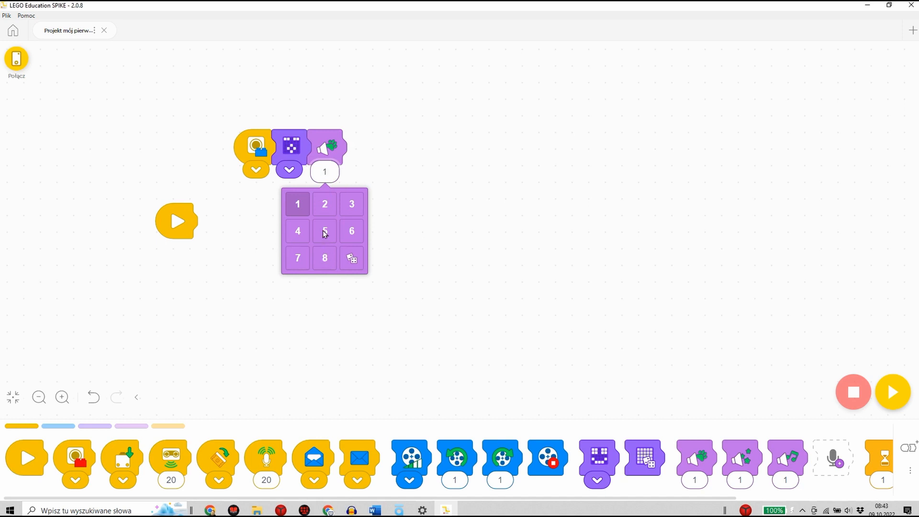
left_click(324, 231)
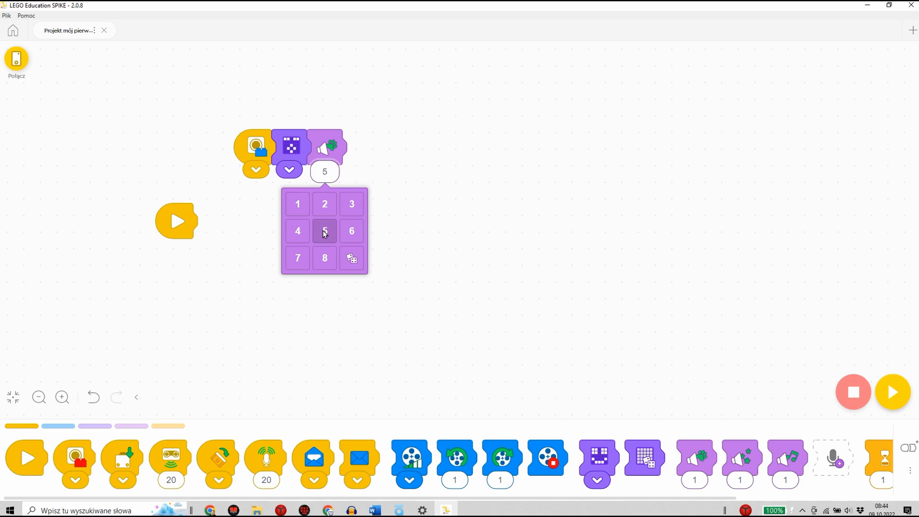
left_click(324, 230)
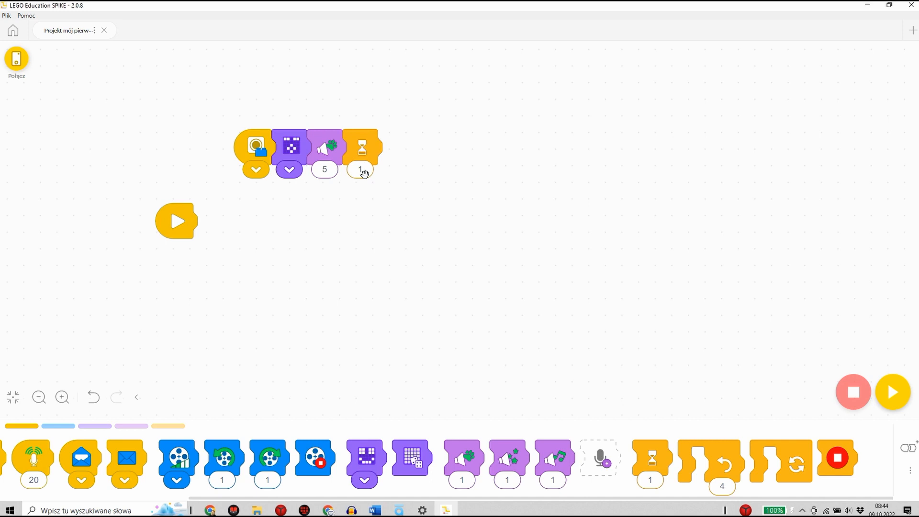
mouse_move(392, 216)
type("3")
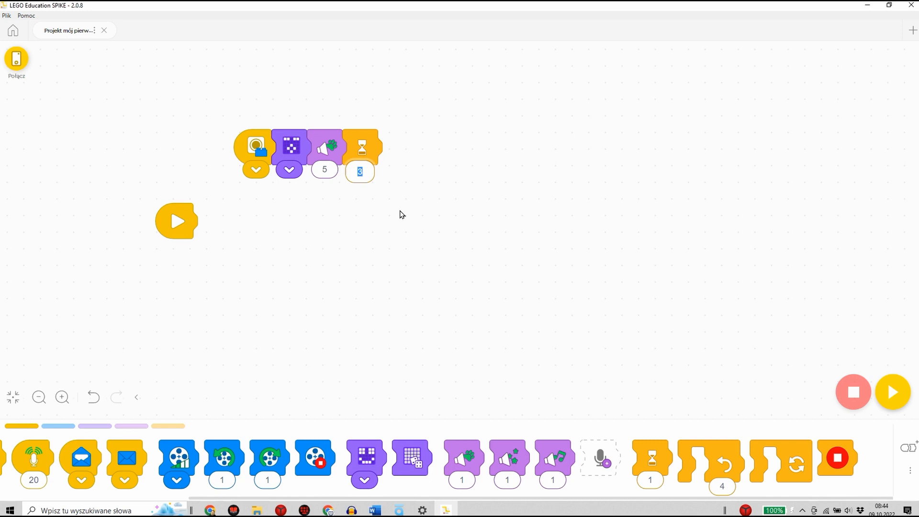
Step: Attach a motor speed block after the 3-second wait block
left_click_drag(176, 464, 395, 146)
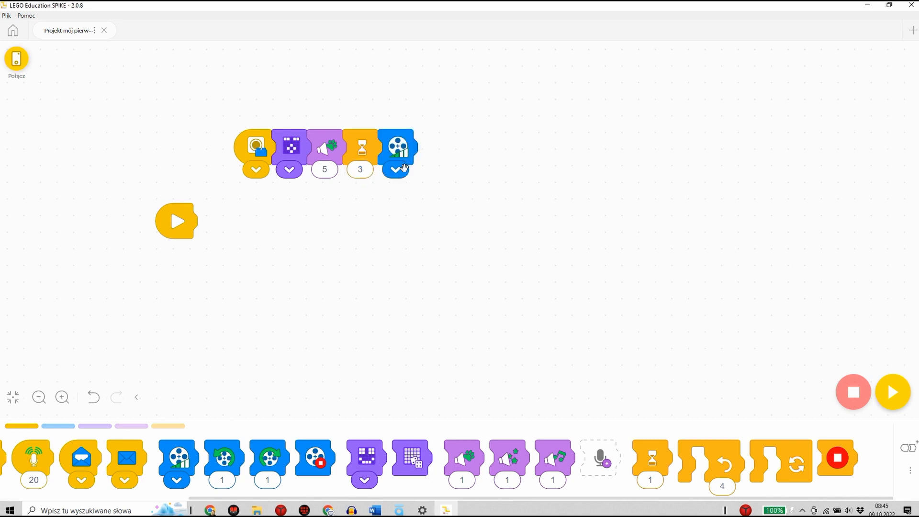
mouse_move(435, 209)
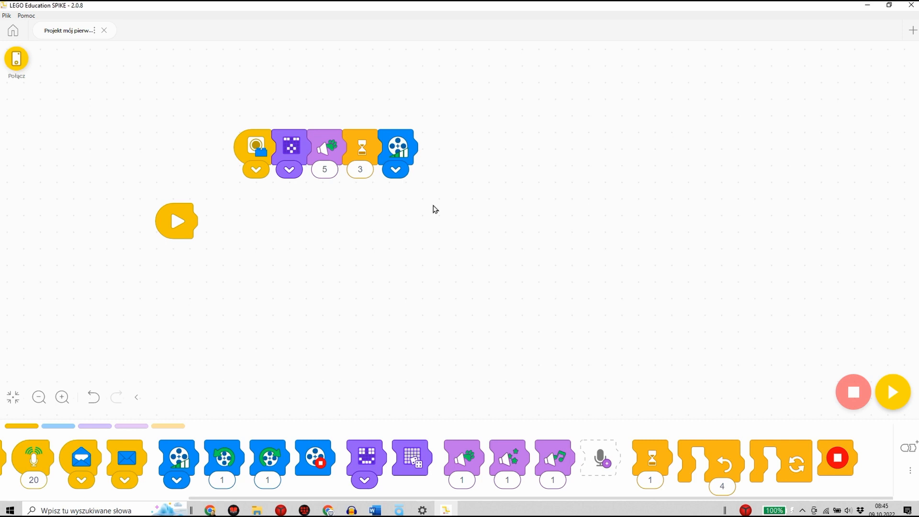
Step: Raise the motor block's speed to a higher bar level
left_click(395, 168)
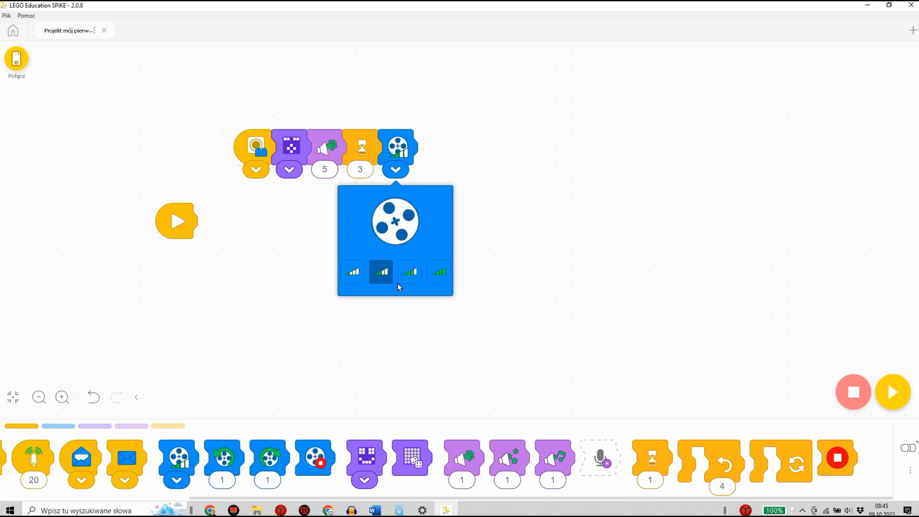
left_click(410, 272)
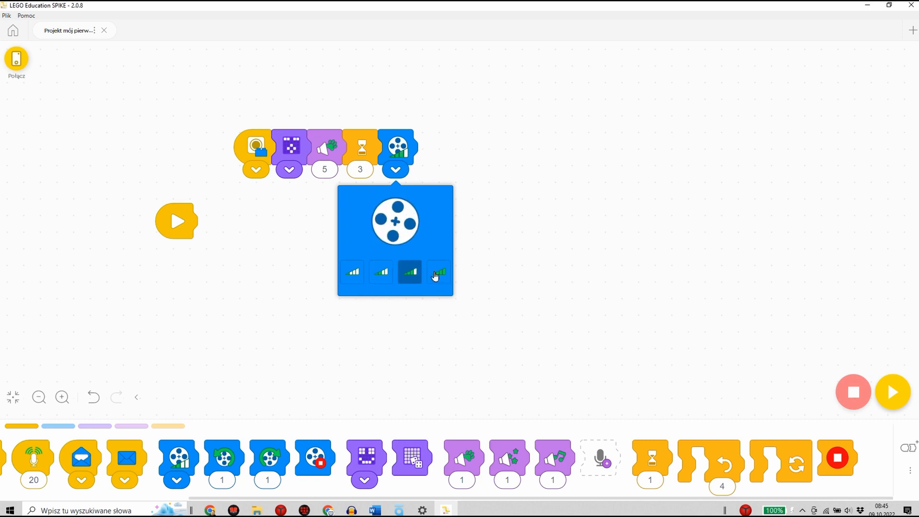
left_click(439, 272)
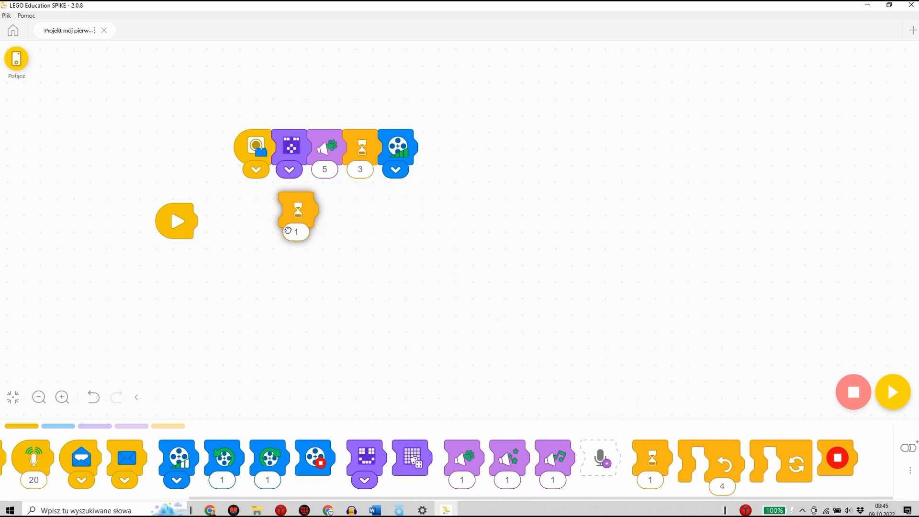
Step: Add a 1-second wait and a motor stop block after the motor, then bring a repeat loop onto the canvas
left_click_drag(296, 211, 431, 147)
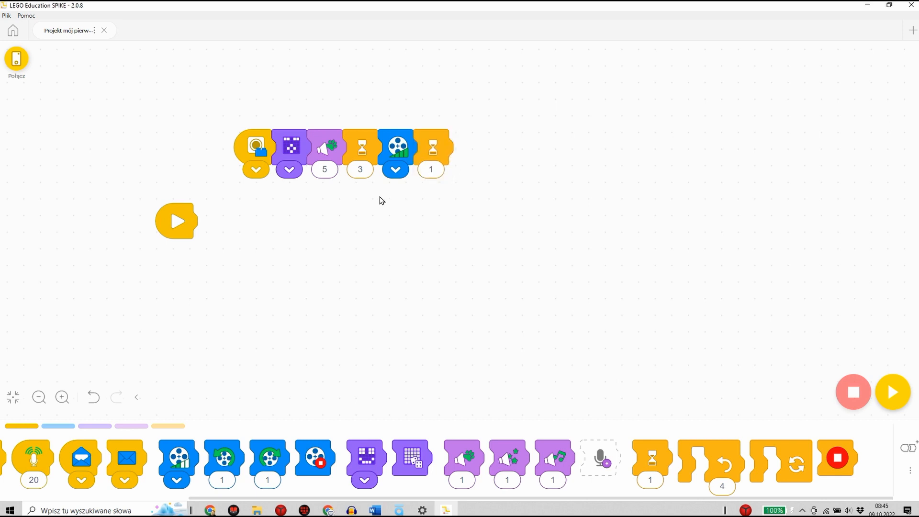
mouse_move(301, 437)
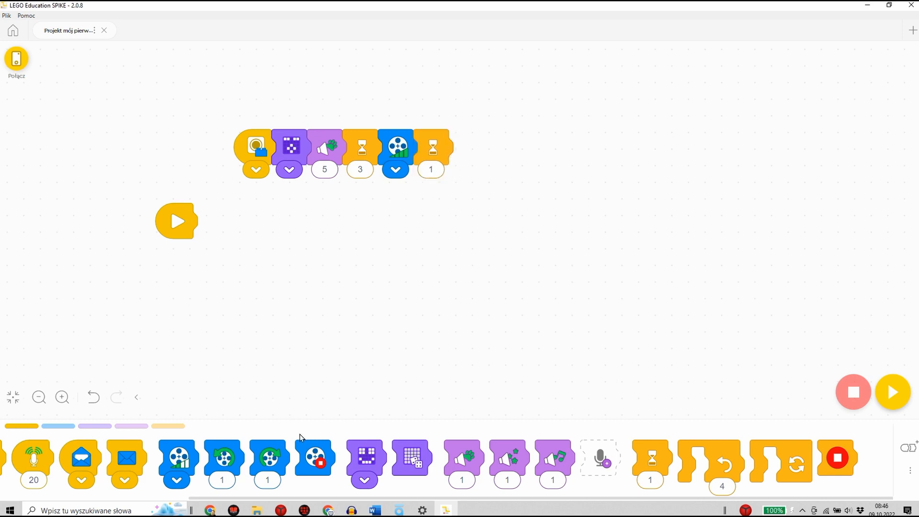
left_click_drag(316, 458, 467, 153)
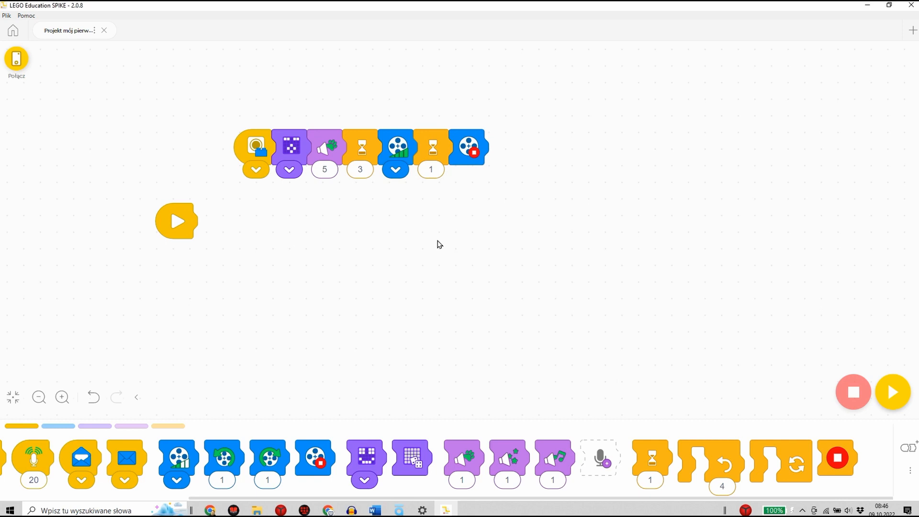
left_click_drag(722, 460, 645, 328)
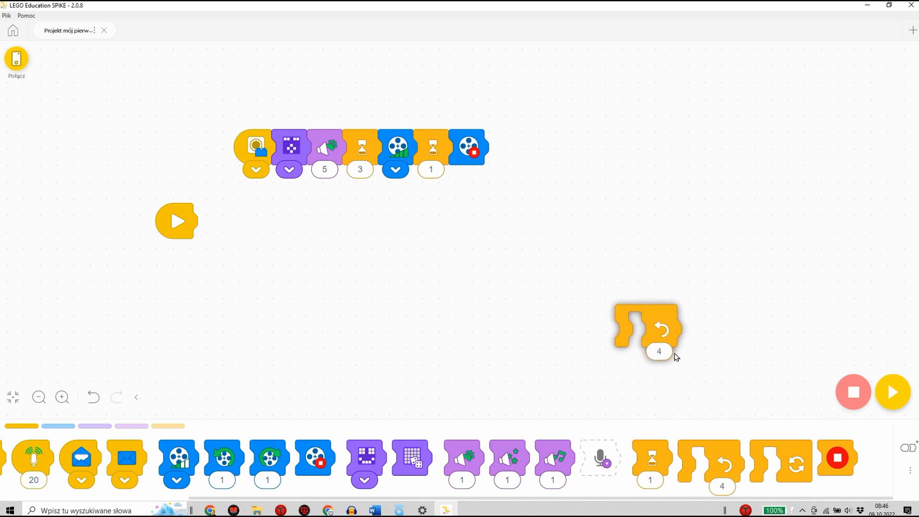
Step: Snap the repeat-4 loop after the motor stop block and bring a sound block near it
left_click_drag(644, 328, 516, 146)
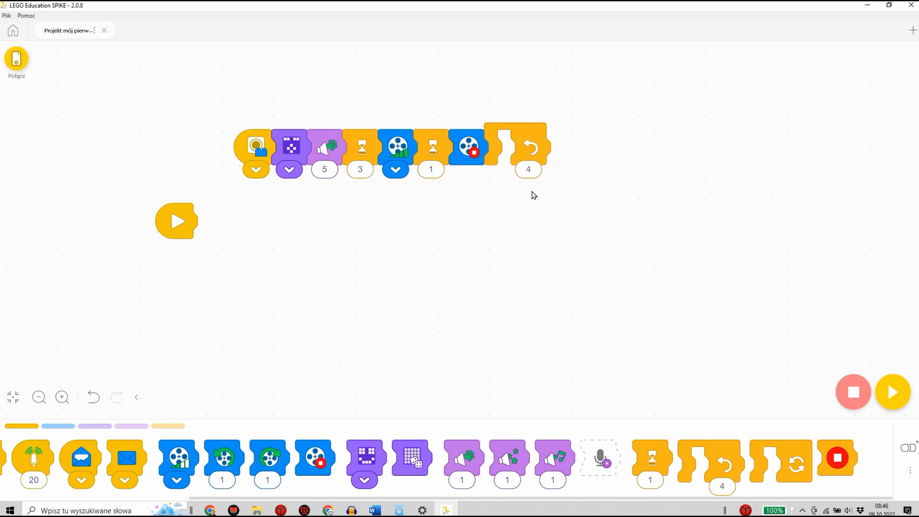
mouse_move(481, 280)
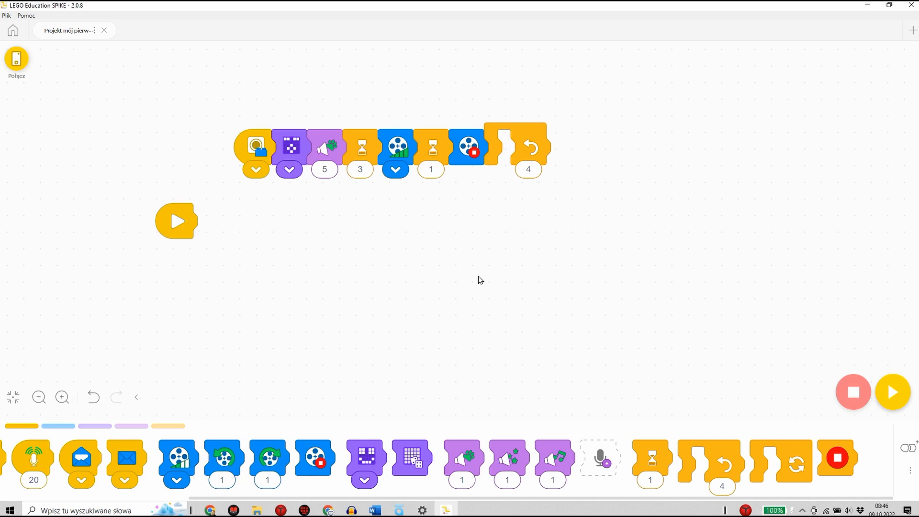
left_click_drag(461, 458, 486, 364)
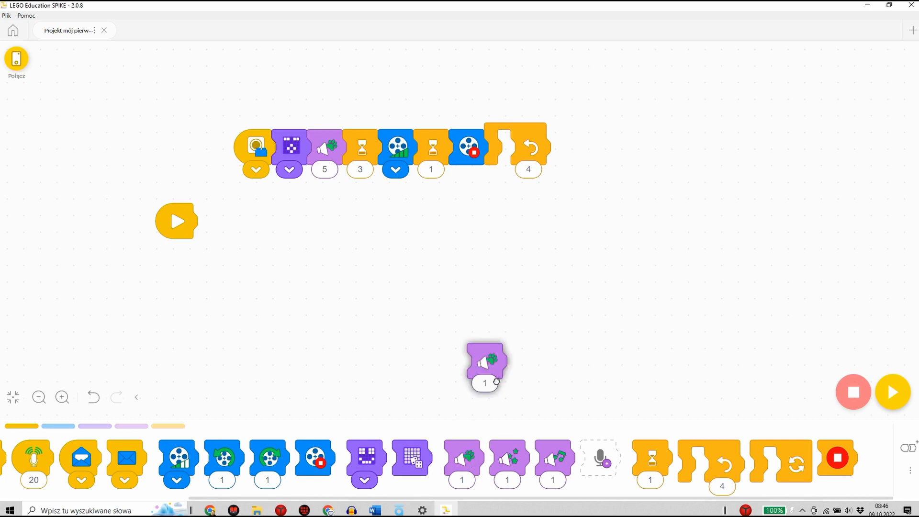
Step: Place the sound block inside the repeat-4 loop and set it to sound 2
left_click_drag(484, 364, 513, 146)
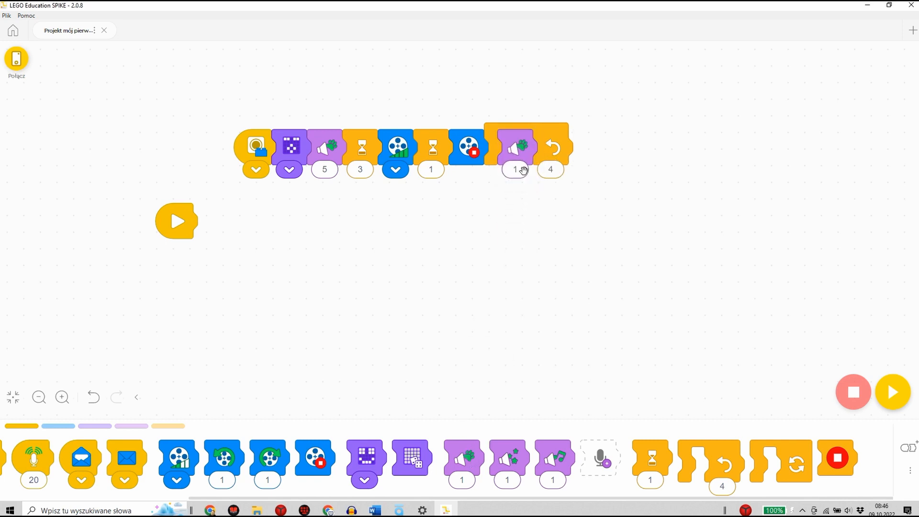
left_click(514, 169)
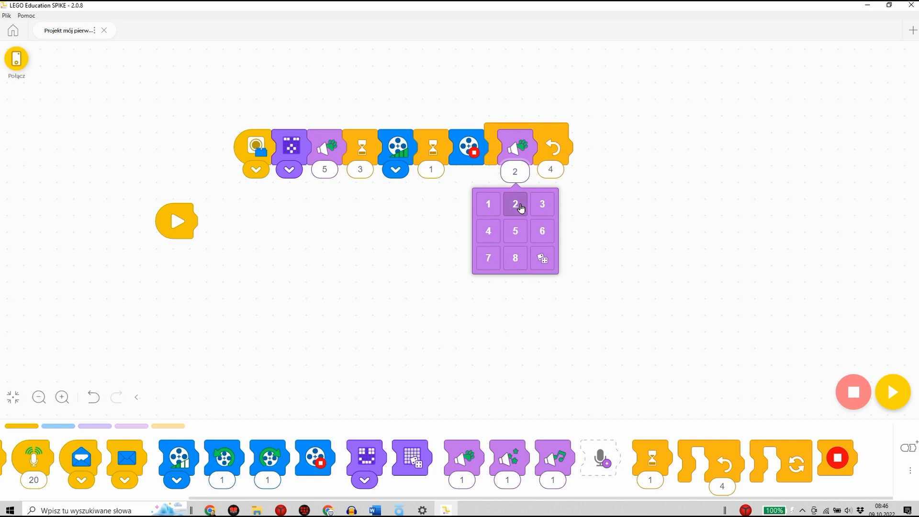
left_click(515, 203)
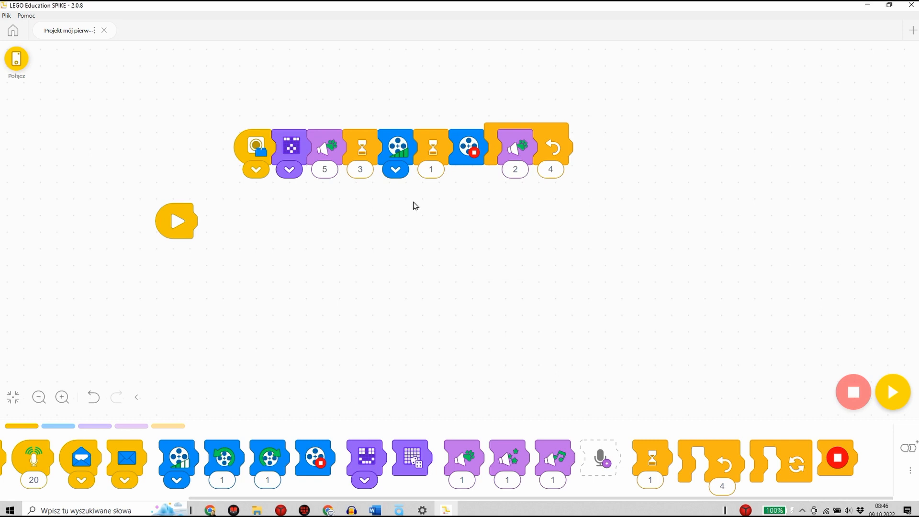
mouse_move(439, 199)
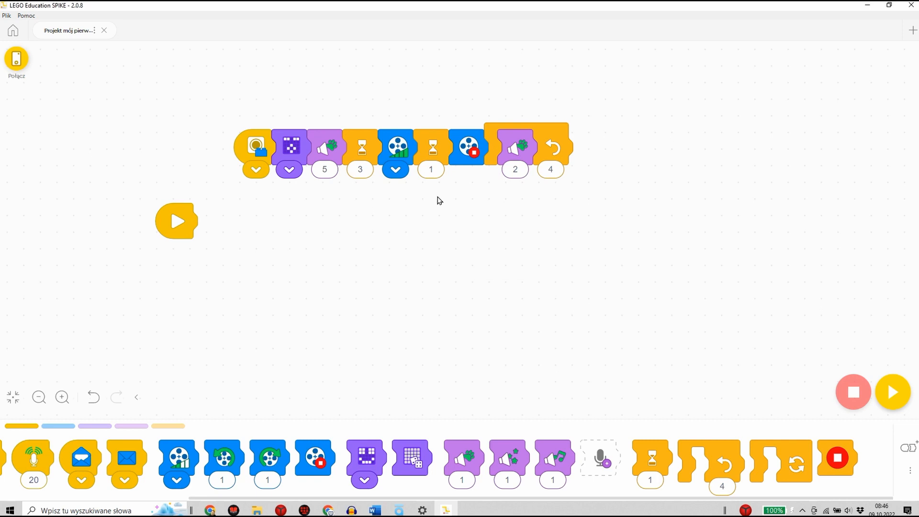
mouse_move(195, 151)
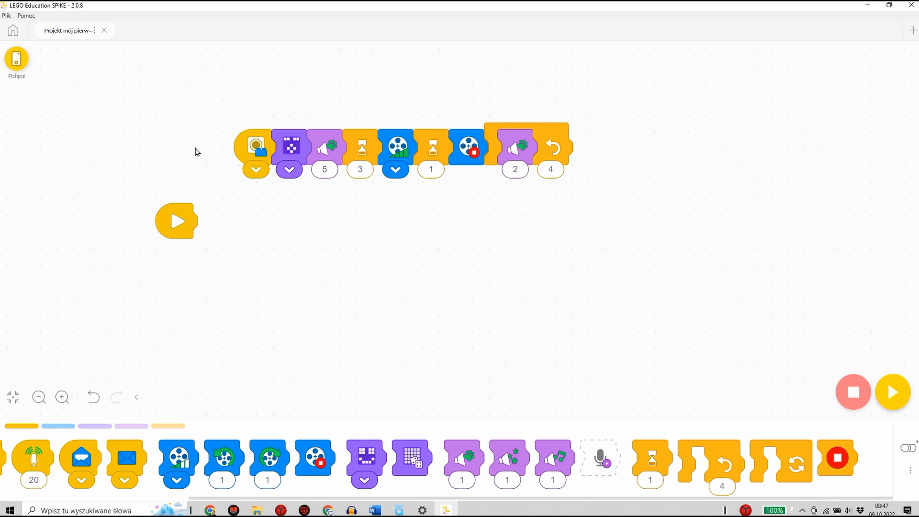